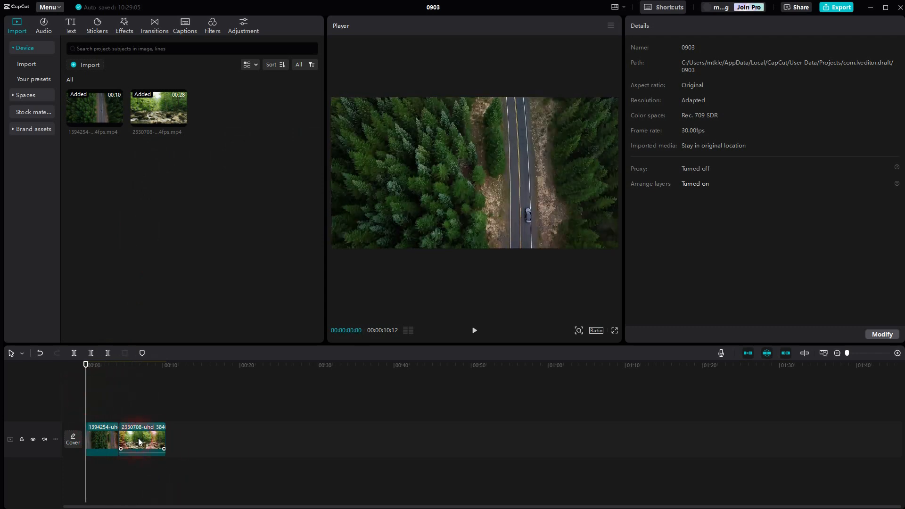
Add a Clock wipe from the Slide transitions between the clips, accepting duplicate frames, and preview it.
left_click(154, 24)
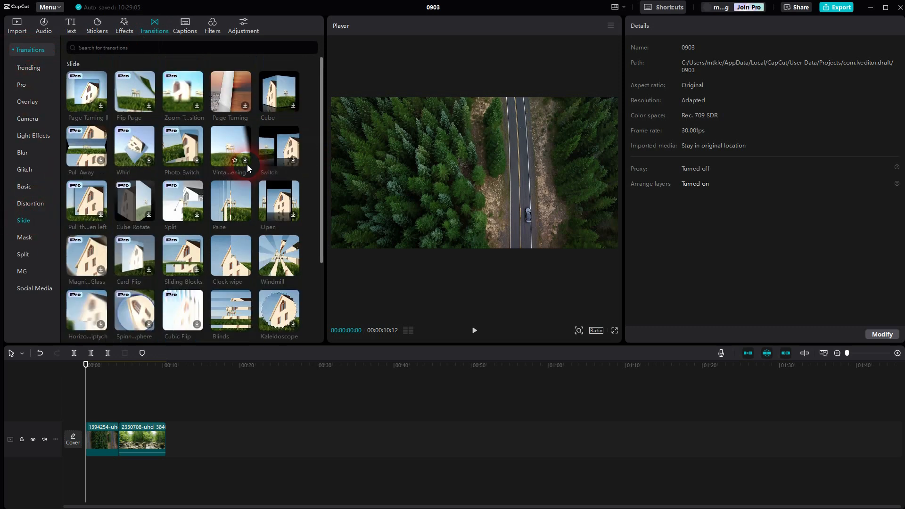
scroll("down", 3)
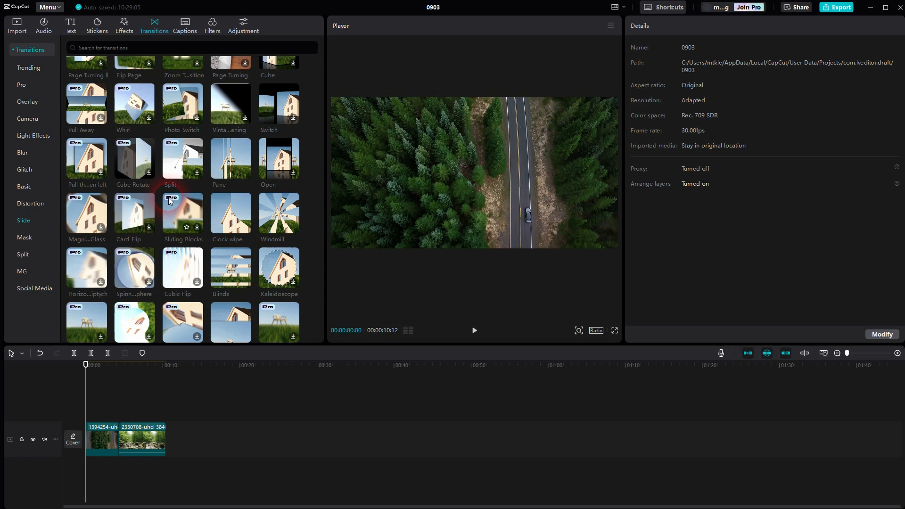
mouse_move(230, 208)
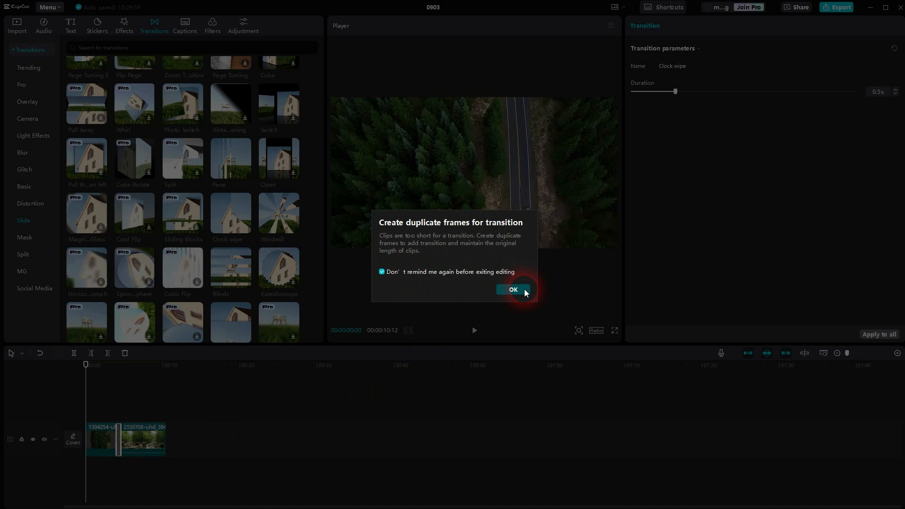
left_click(511, 290)
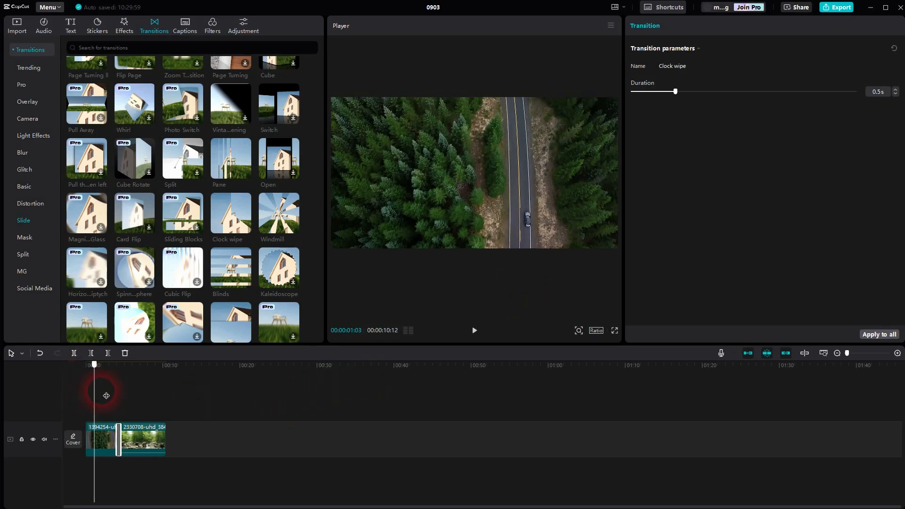
left_click(473, 331)
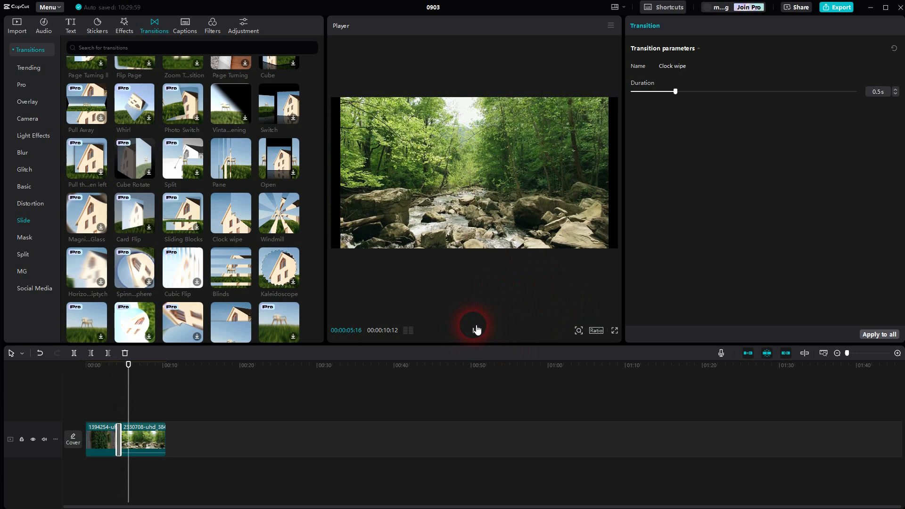
left_click(475, 330)
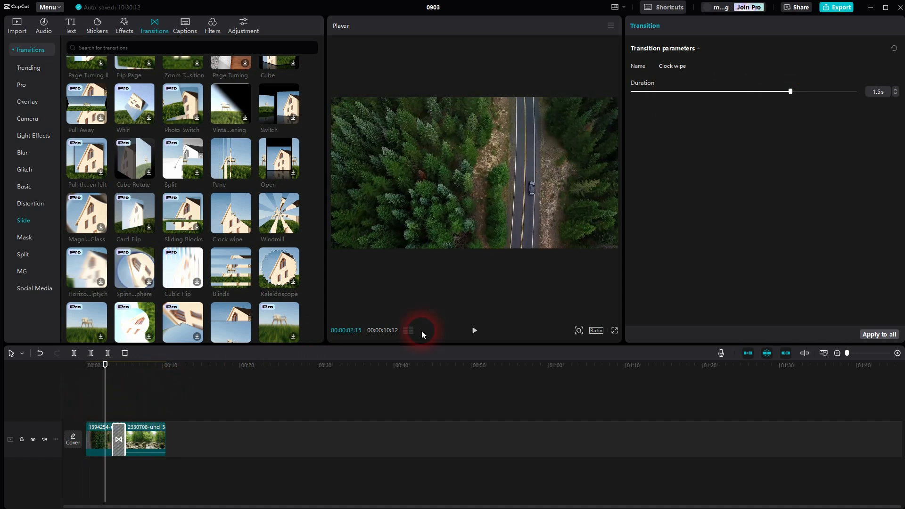
Preview the lengthened 1.5 s Clock wipe from the road shot into the river shot.
left_click(474, 330)
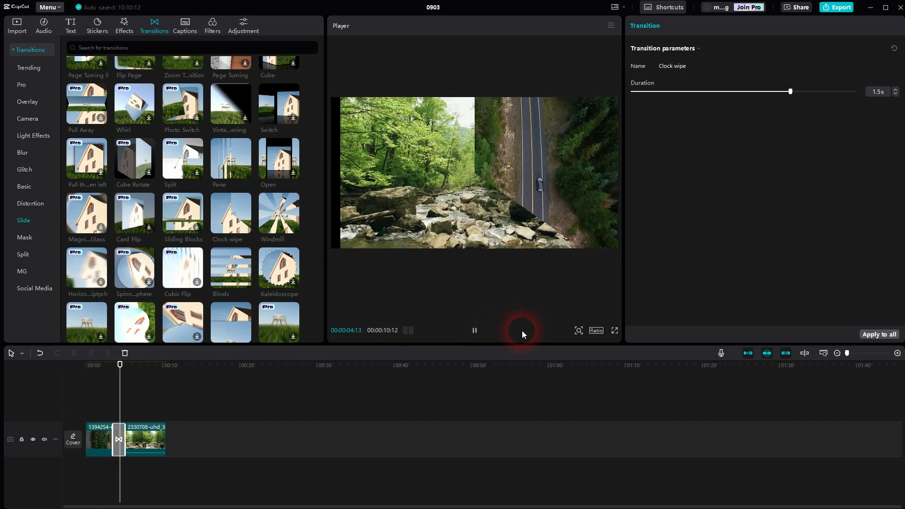
left_click(475, 330)
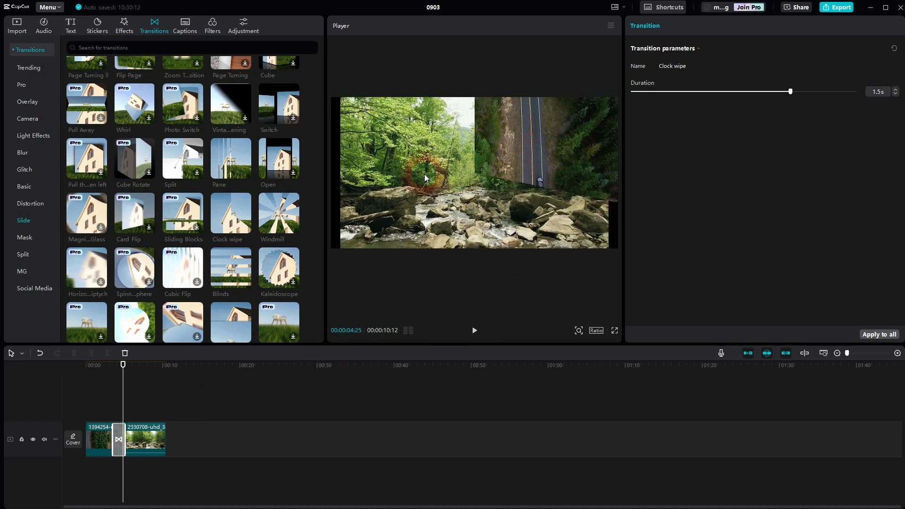
Set the Clock wipe duration to 1.0 s and preview it from before the transition.
left_click(792, 91)
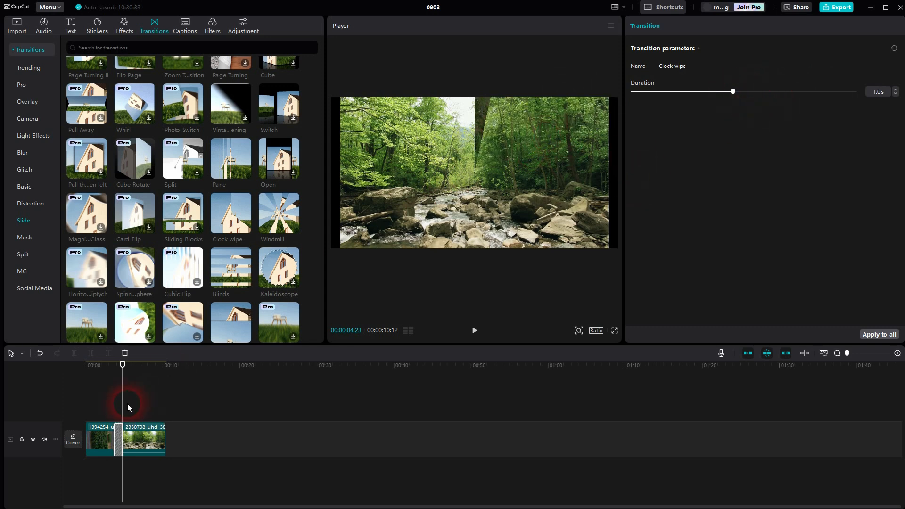
left_click(108, 365)
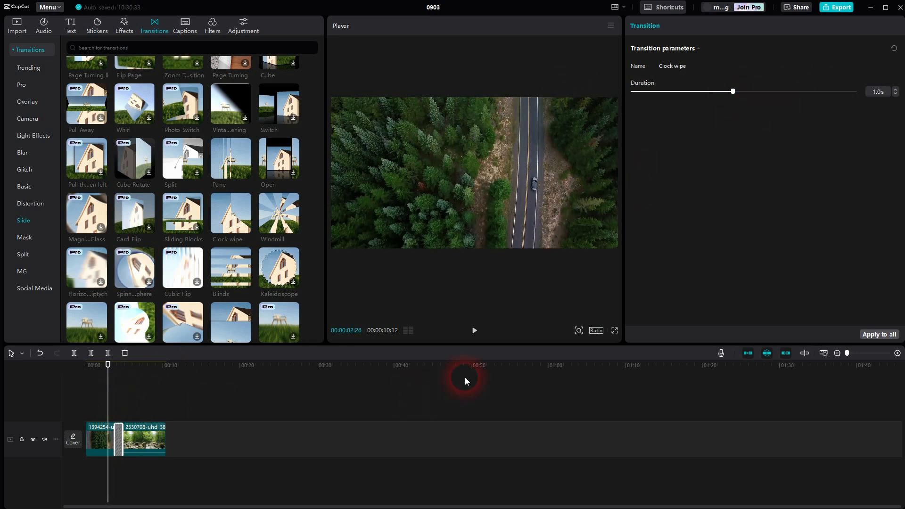
left_click(475, 330)
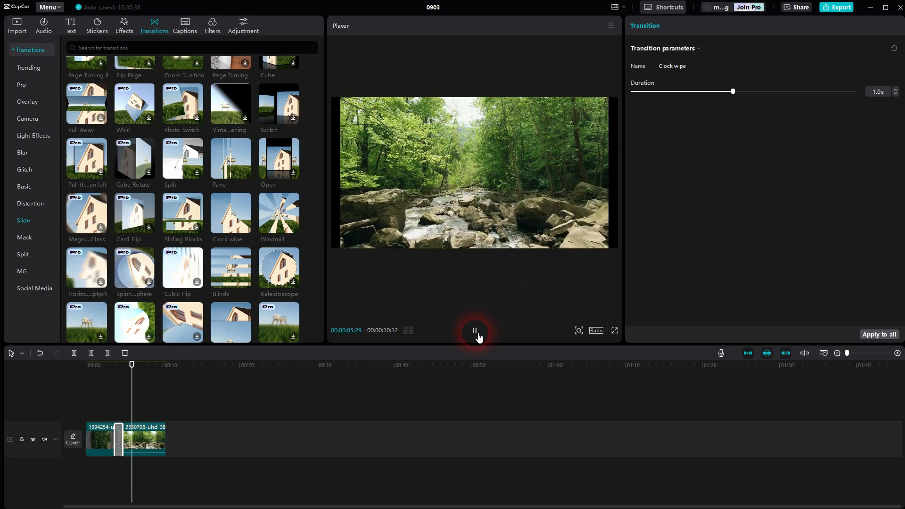
left_click(473, 330)
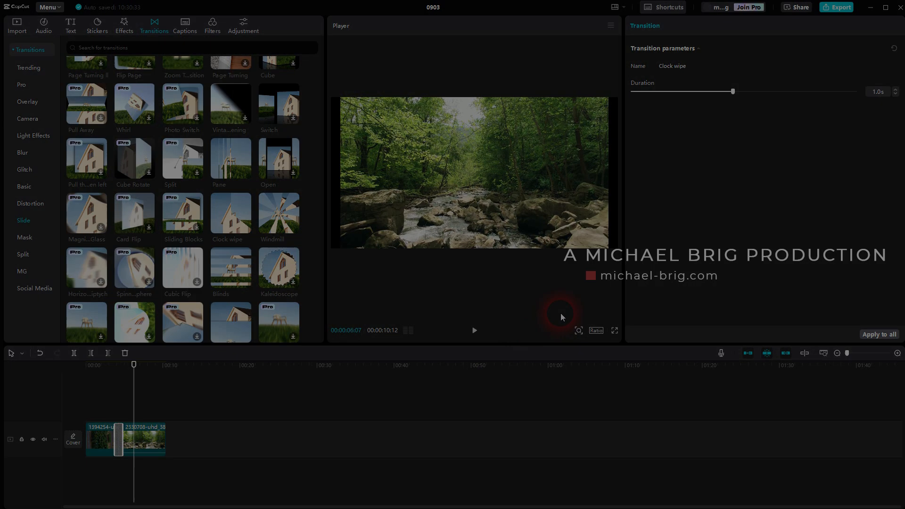